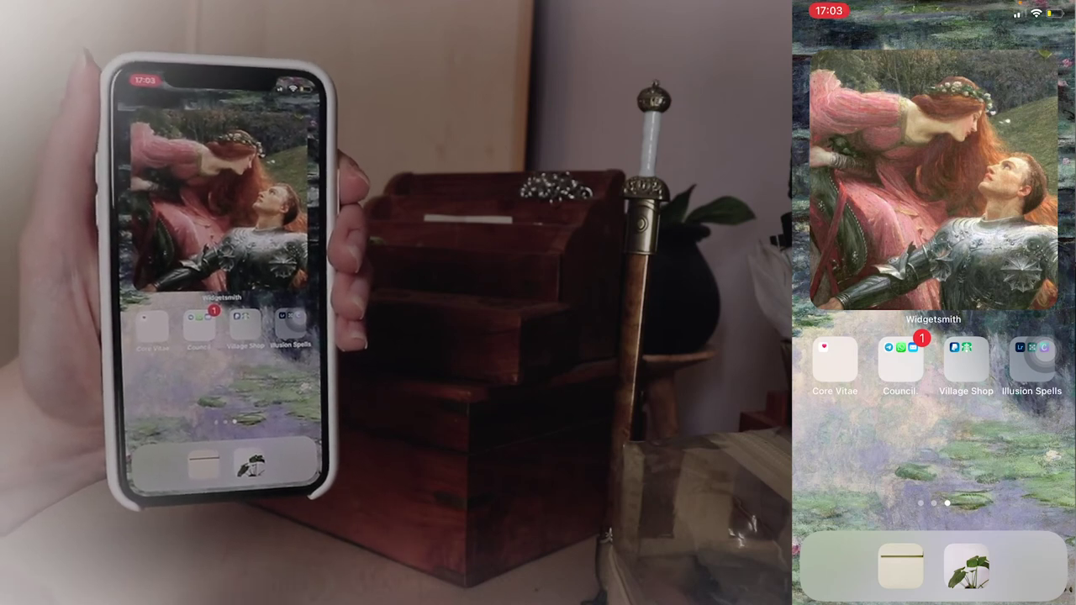
# Point out the four folders under the painting widget, then swipe to the mushroom, moon and battery widgets page.
pyautogui.click(834, 360)
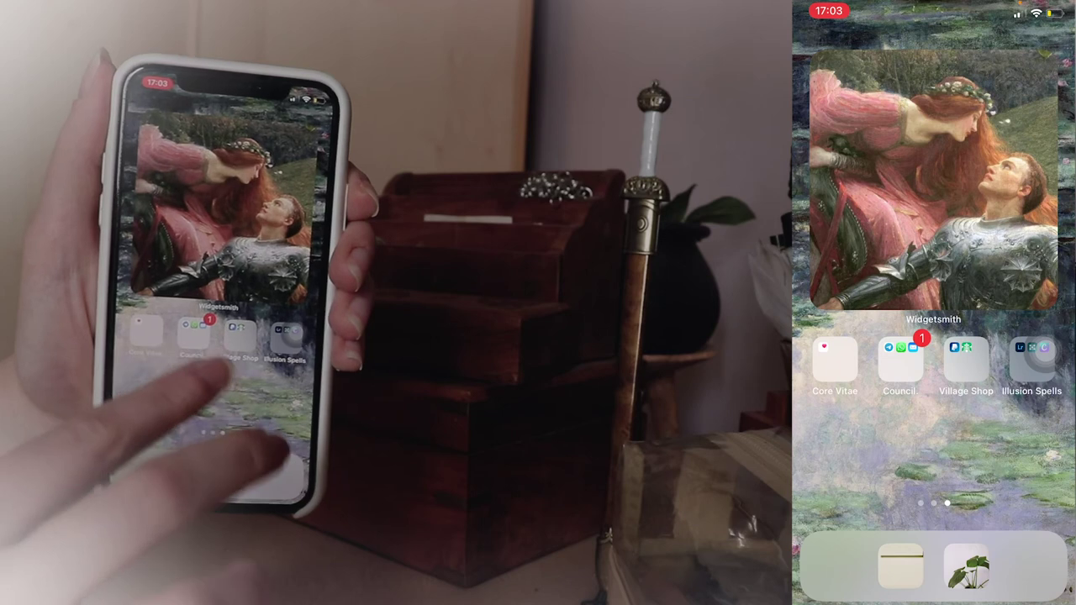
pyautogui.click(898, 357)
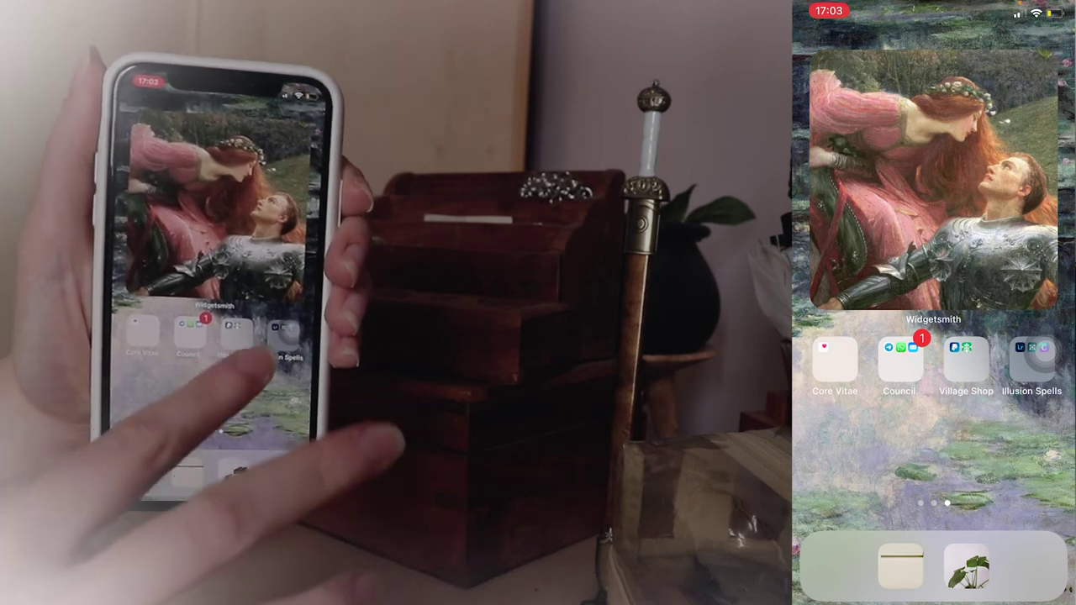
pyautogui.click(965, 360)
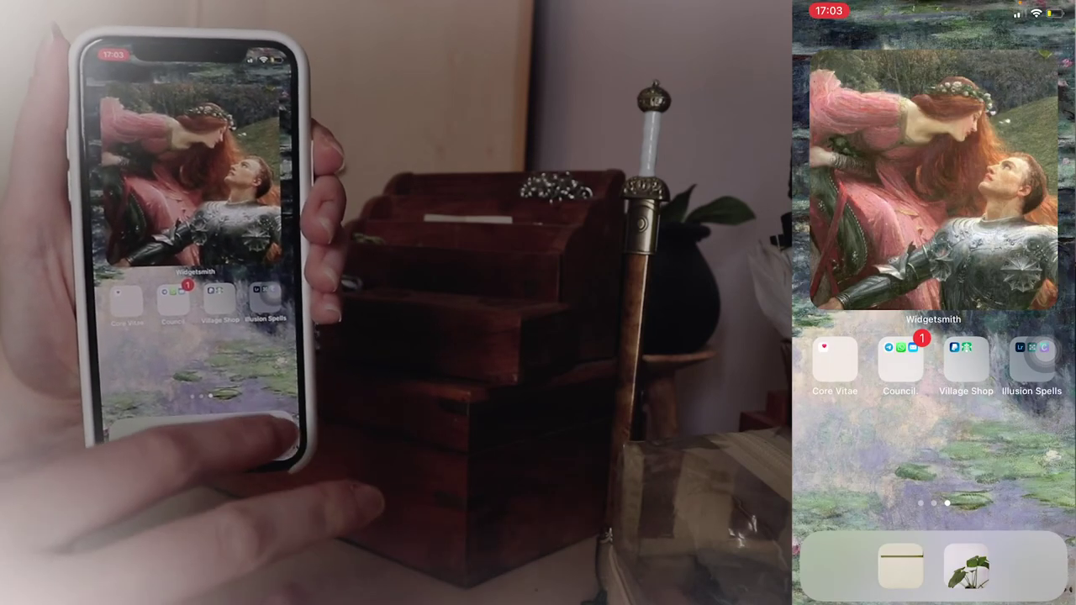
pyautogui.click(1031, 360)
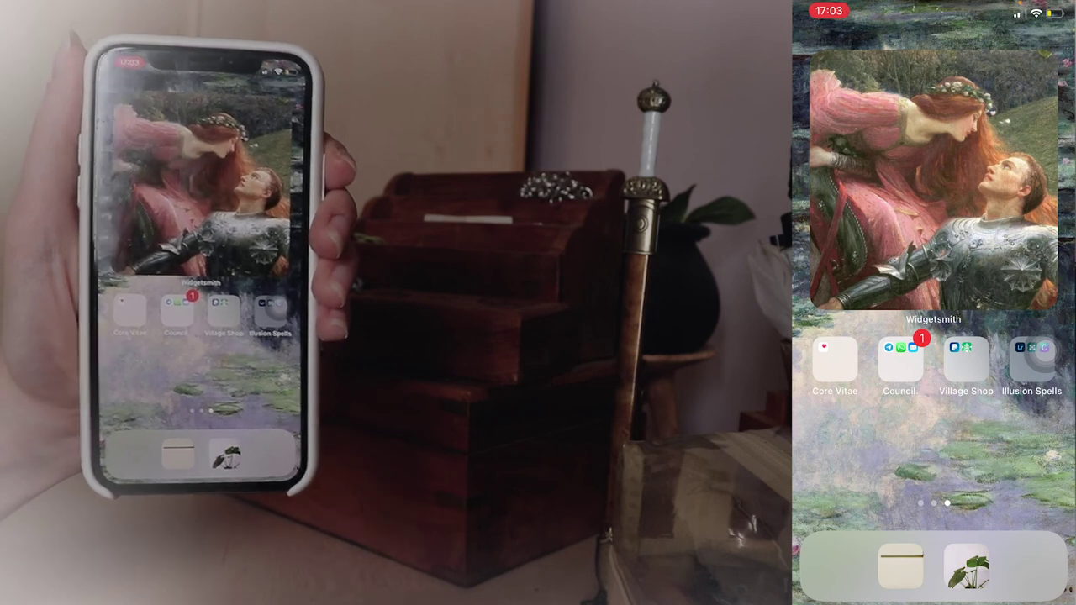
pyautogui.hscroll(-3)
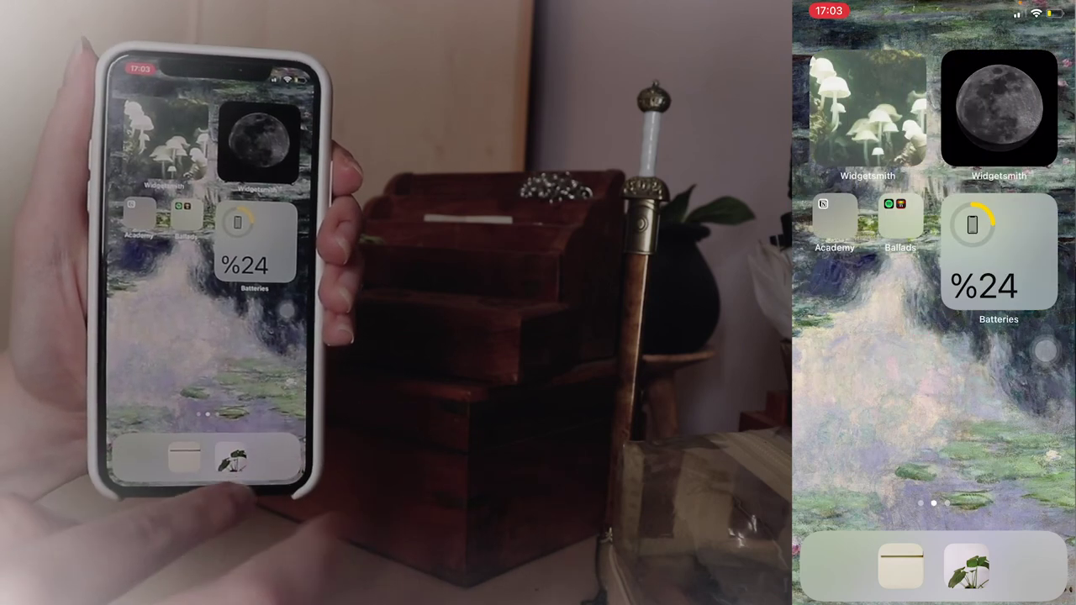